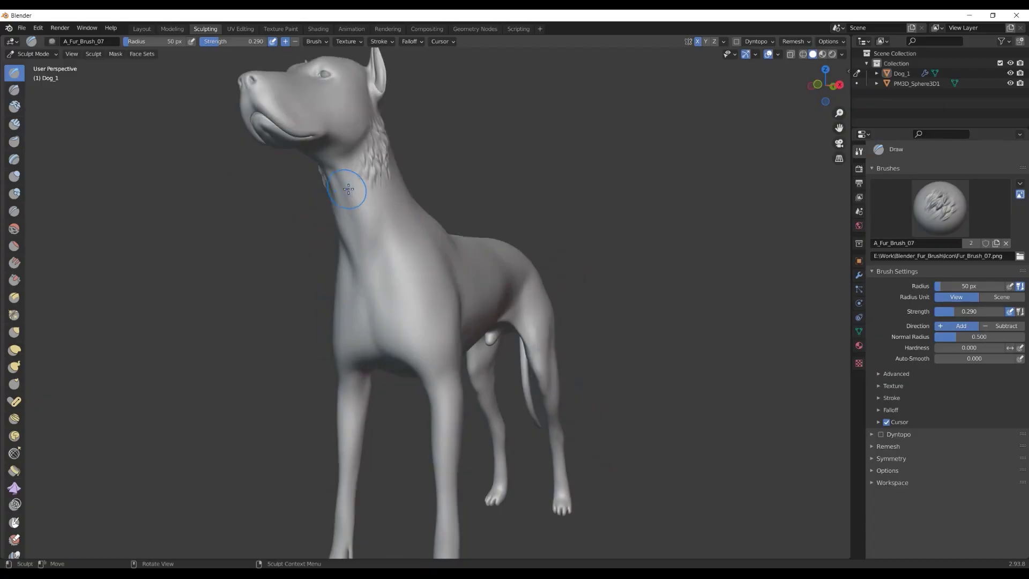
Stroke fur strands along the dog's neck with the A_Fur_Brush_07 Draw brush.
drag(347, 188, 393, 251)
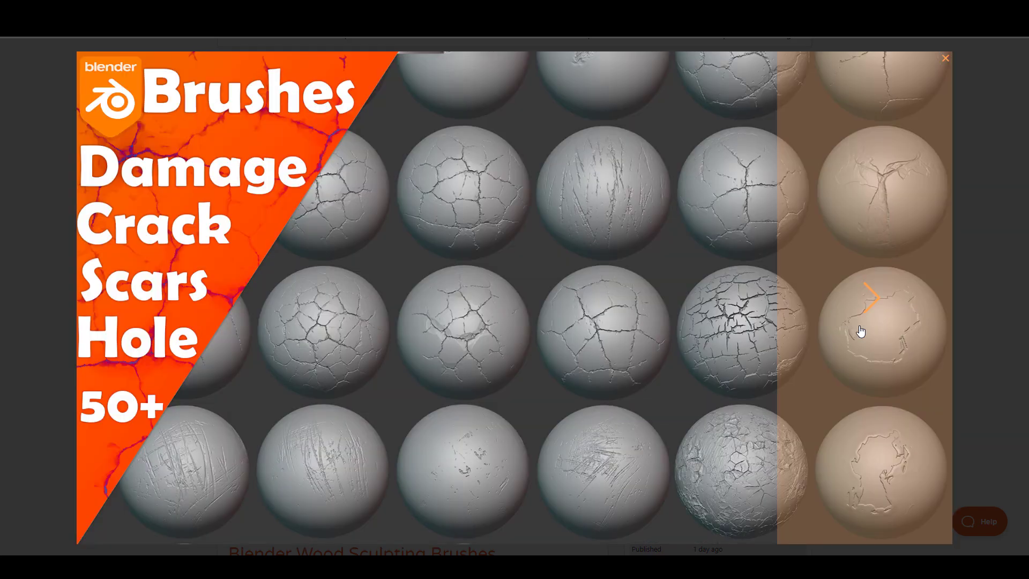
Close the Damage brushes lightbox and scroll through VK Gamedev's sculpting brush product grid.
click(943, 58)
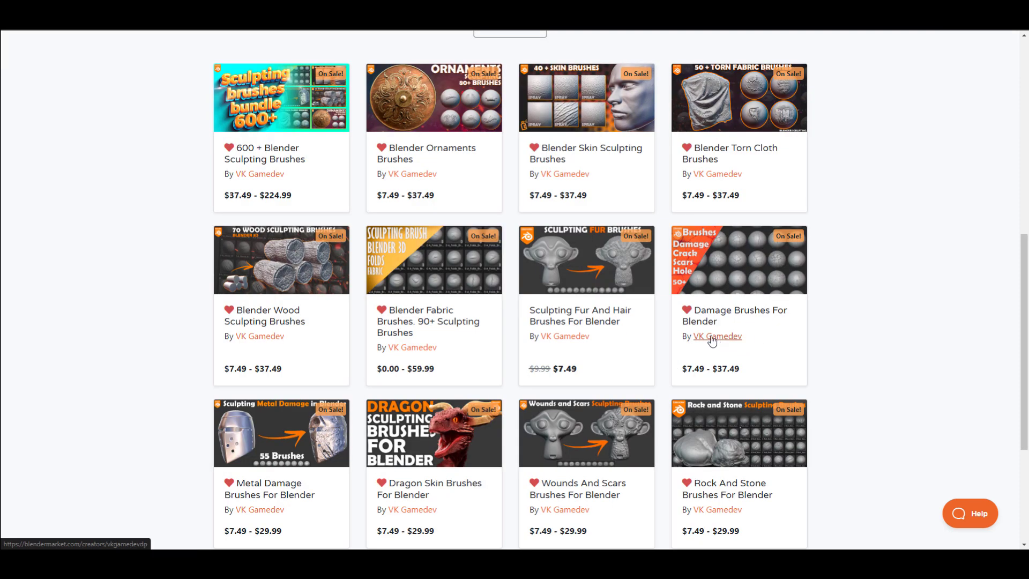
scroll(down, 3)
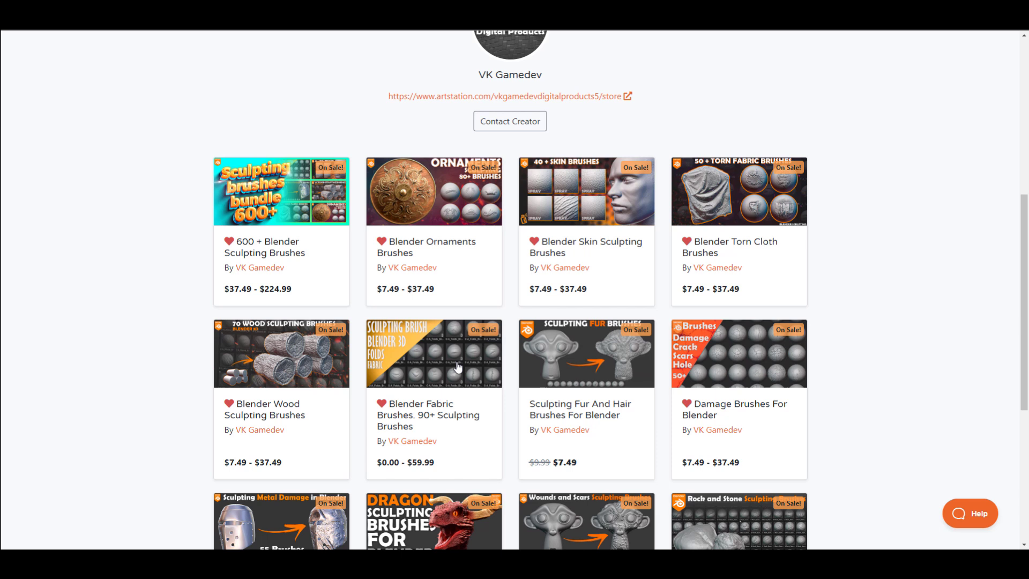
mouse_move(489, 252)
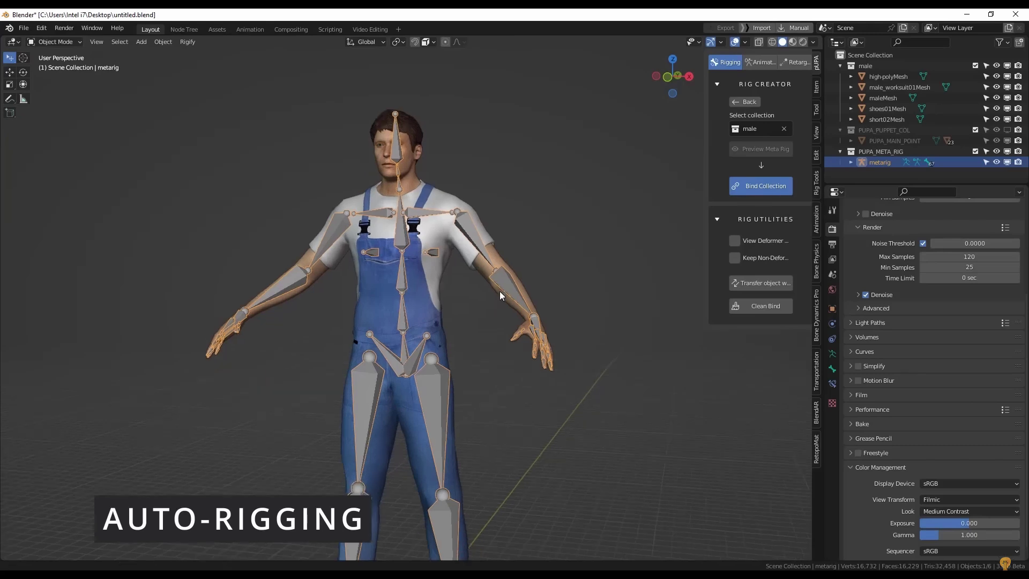
Bind the male character to the rig and preview the Climbing Ladder and idle-to-fight library animations.
click(759, 185)
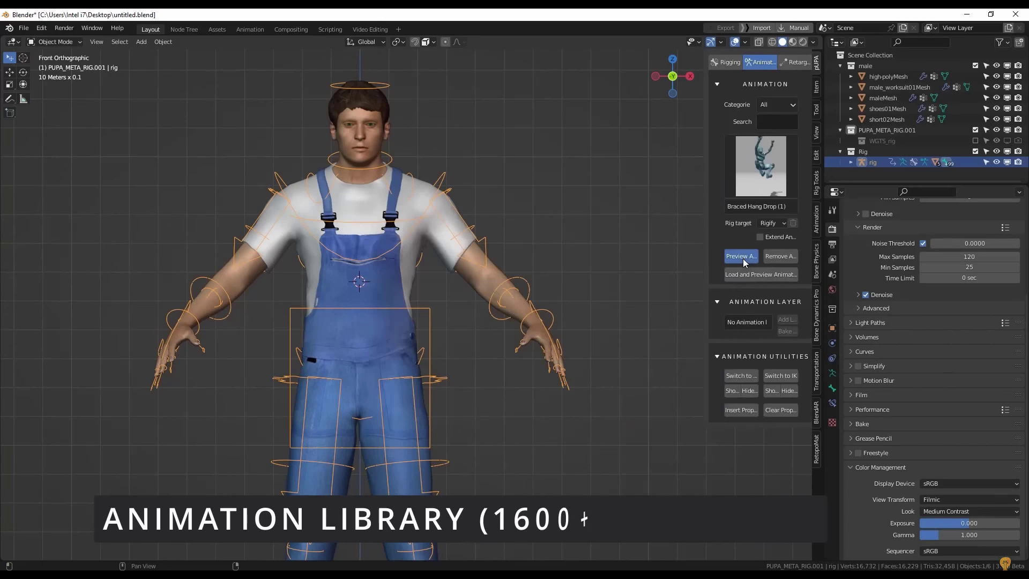
click(740, 256)
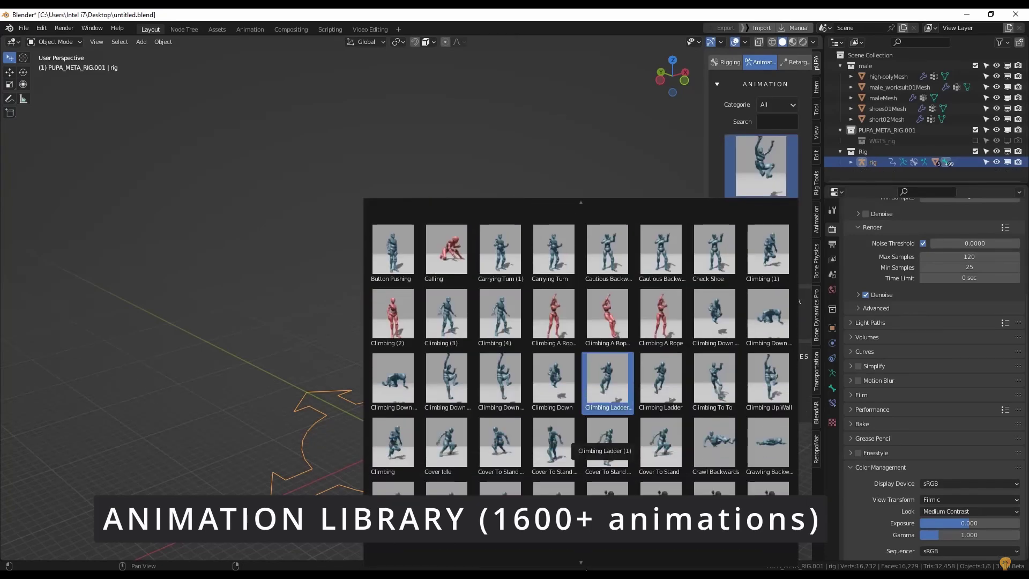
click(776, 104)
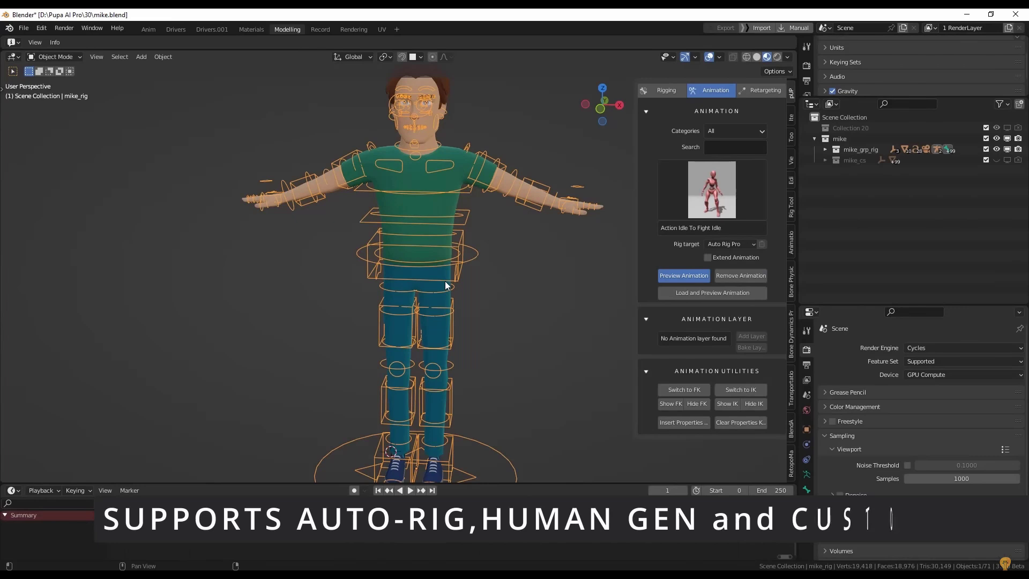
click(683, 275)
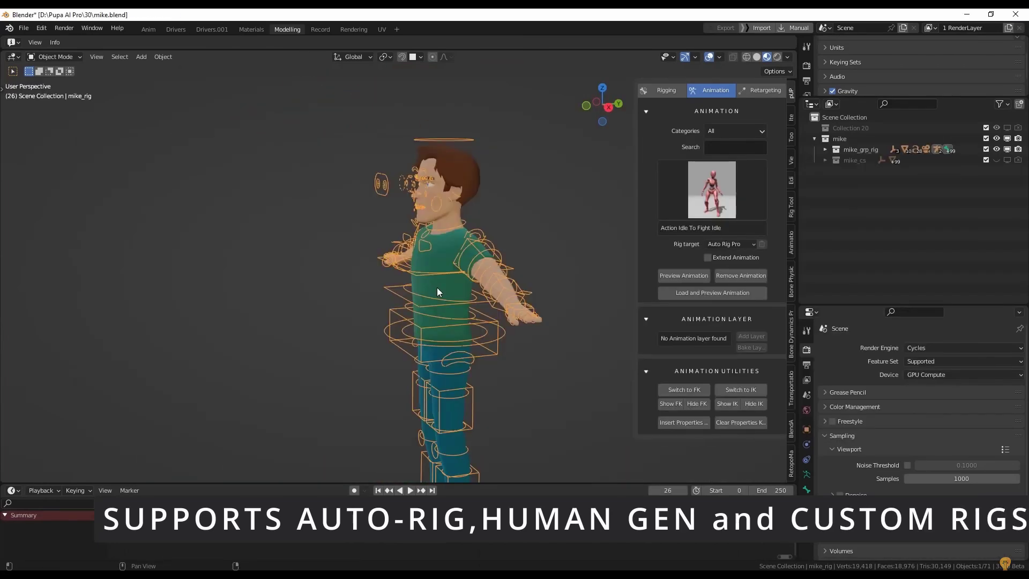
click(683, 275)
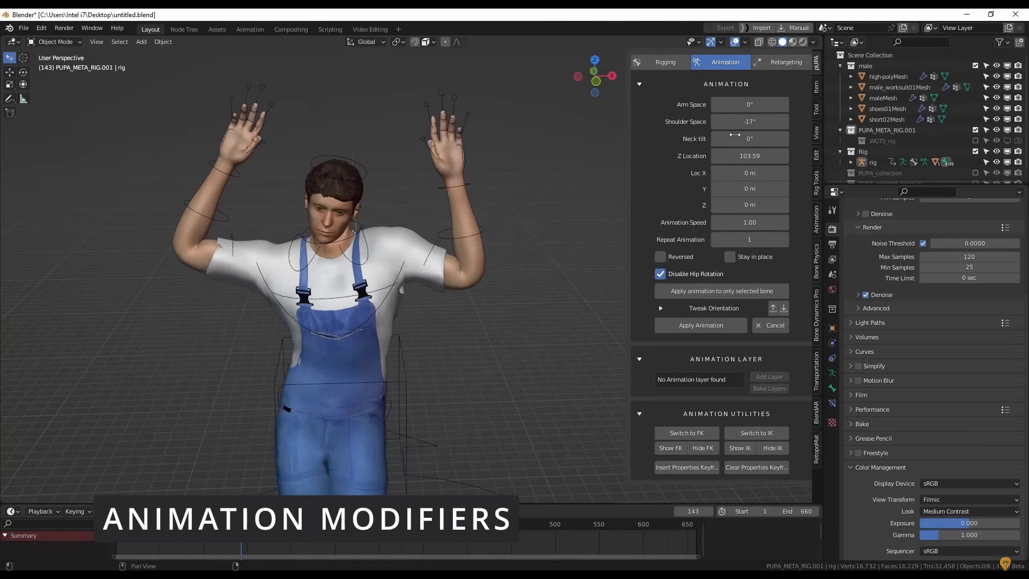
In Retargeting, pair the mocap Hips and leg bones with the skeleton's matching bones.
click(784, 62)
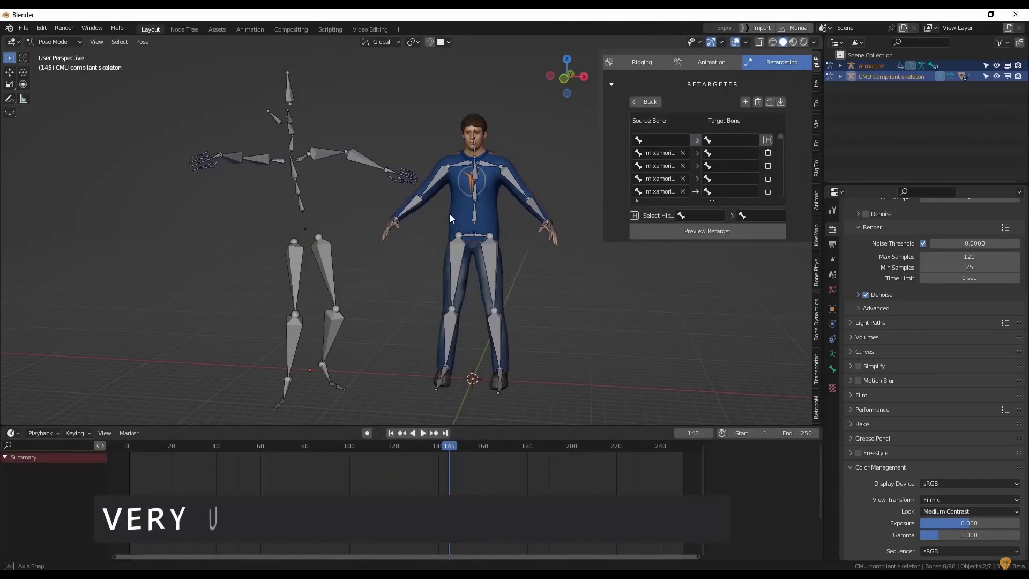
click(659, 140)
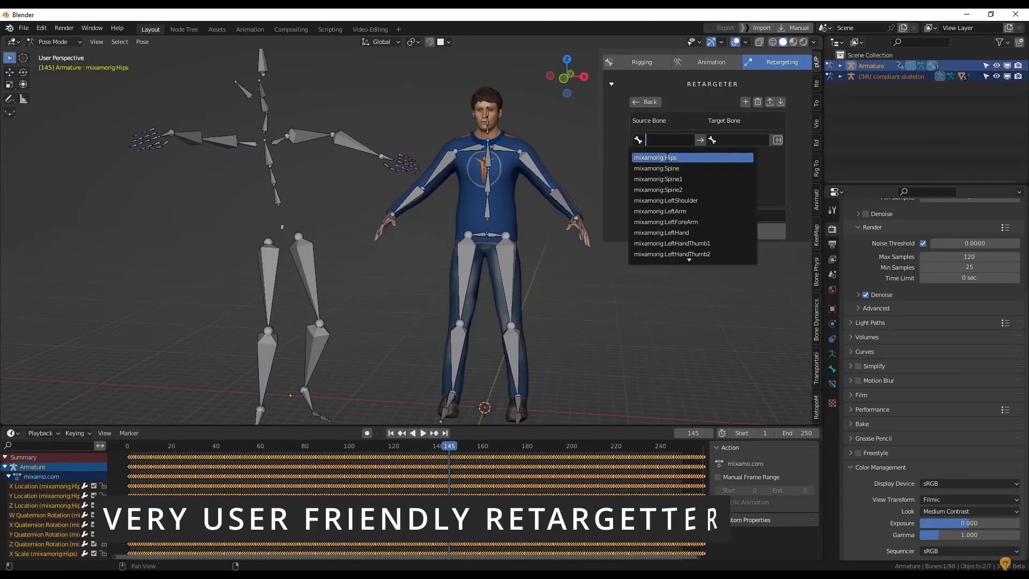
click(661, 158)
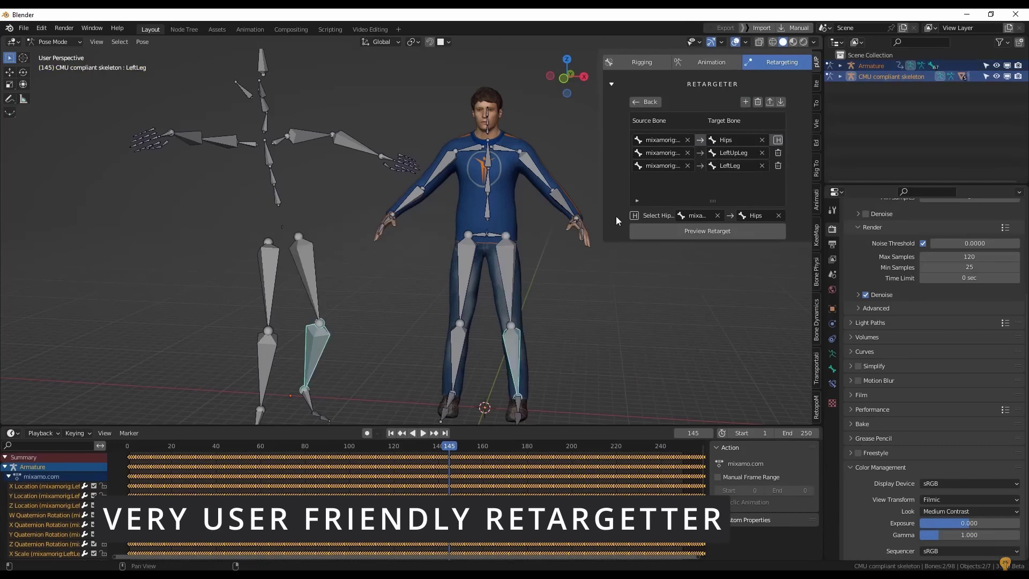
click(745, 102)
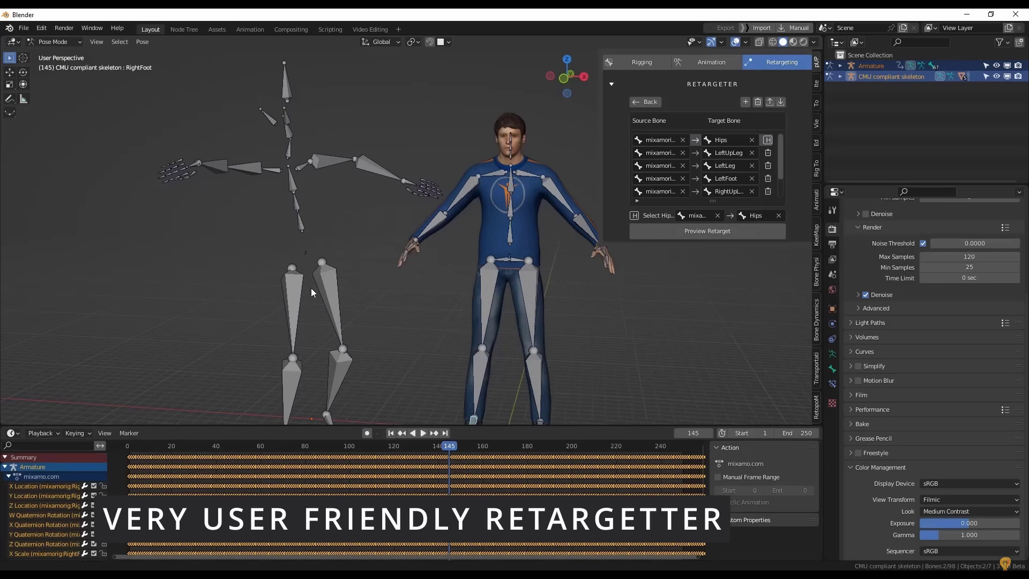
click(508, 190)
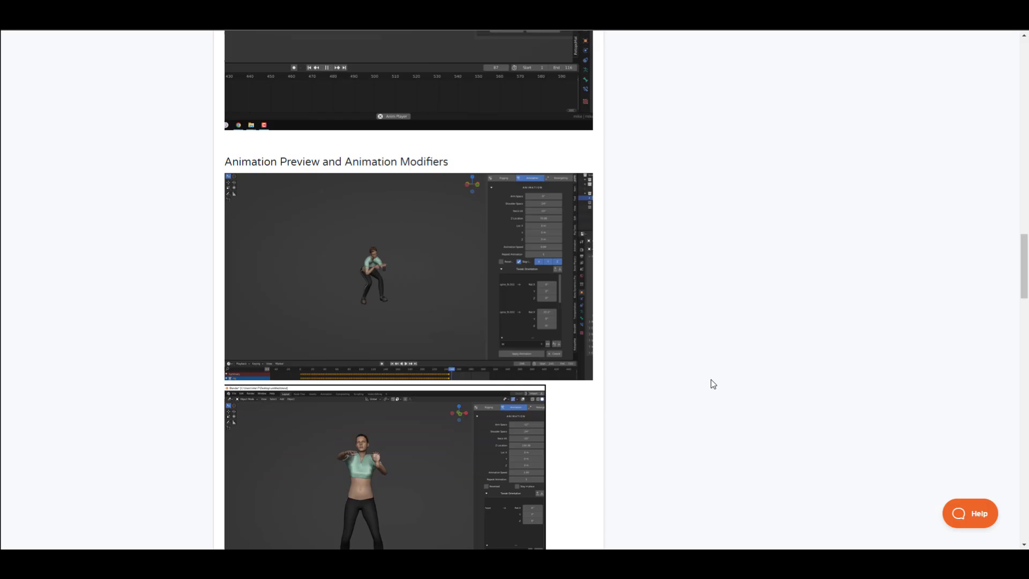
scroll(down, 3)
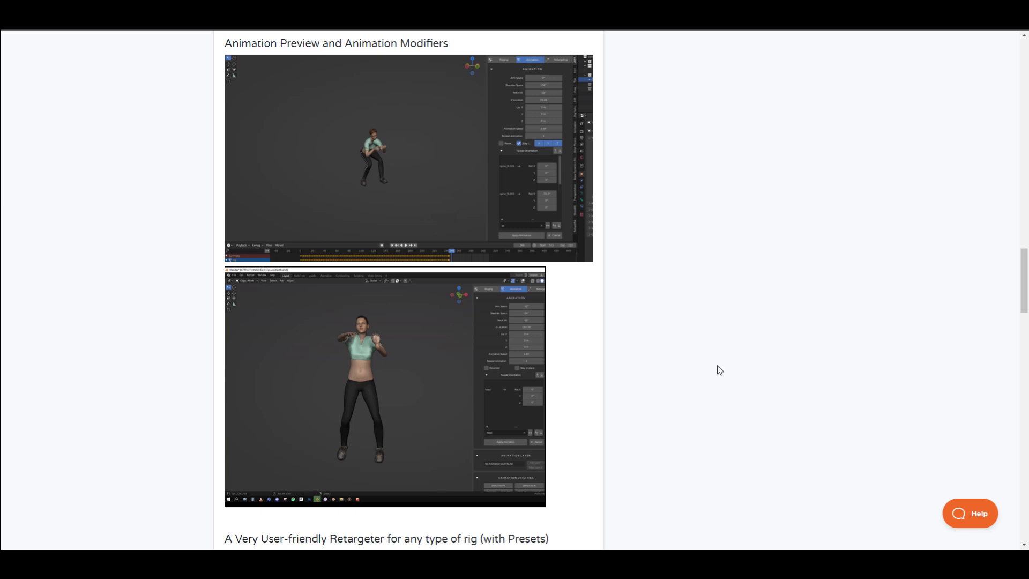
scroll(down, 3)
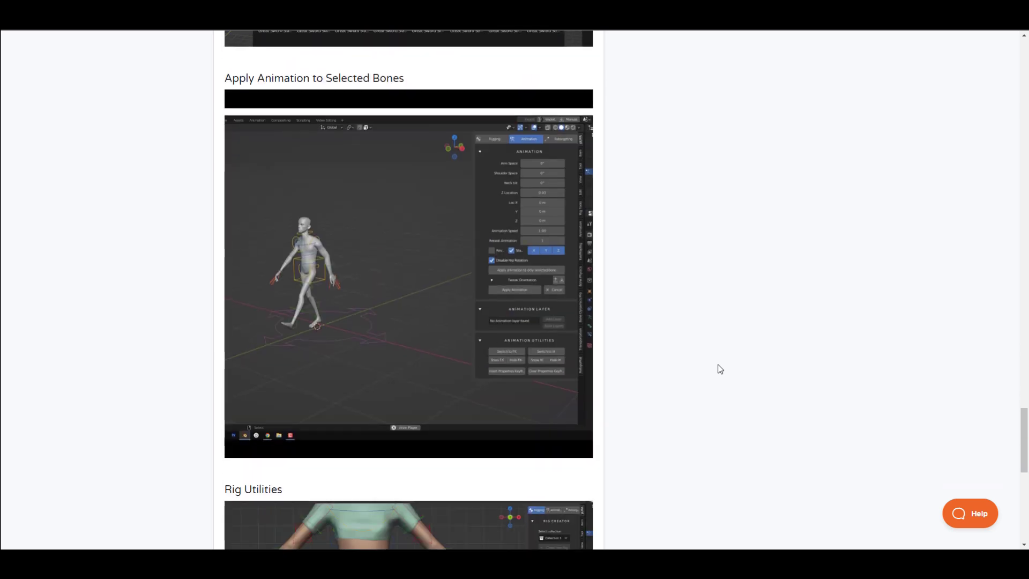
scroll(down, 3)
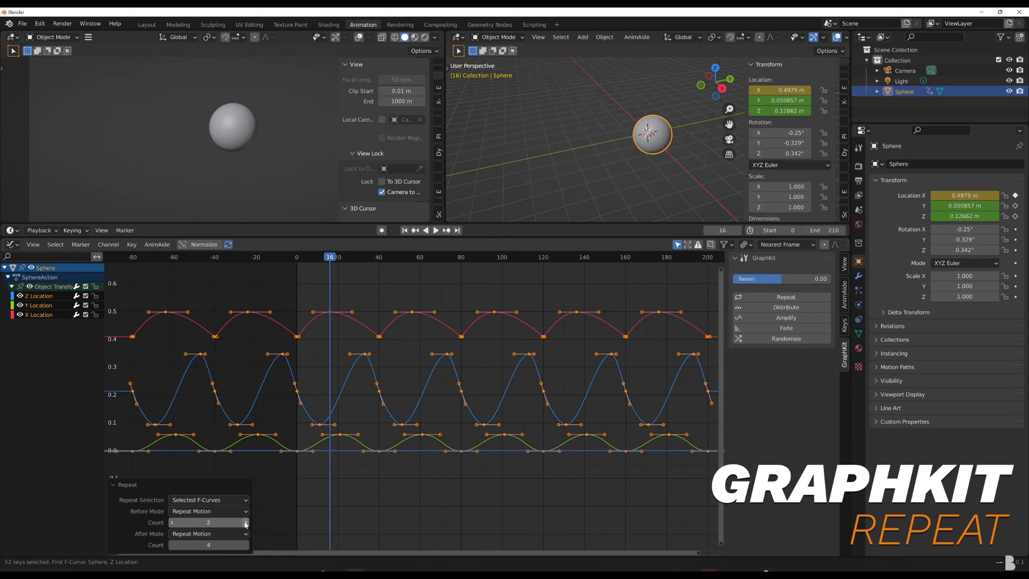
Set the Repeat panel's mode count for how many times the sphere's motion repeats.
click(785, 328)
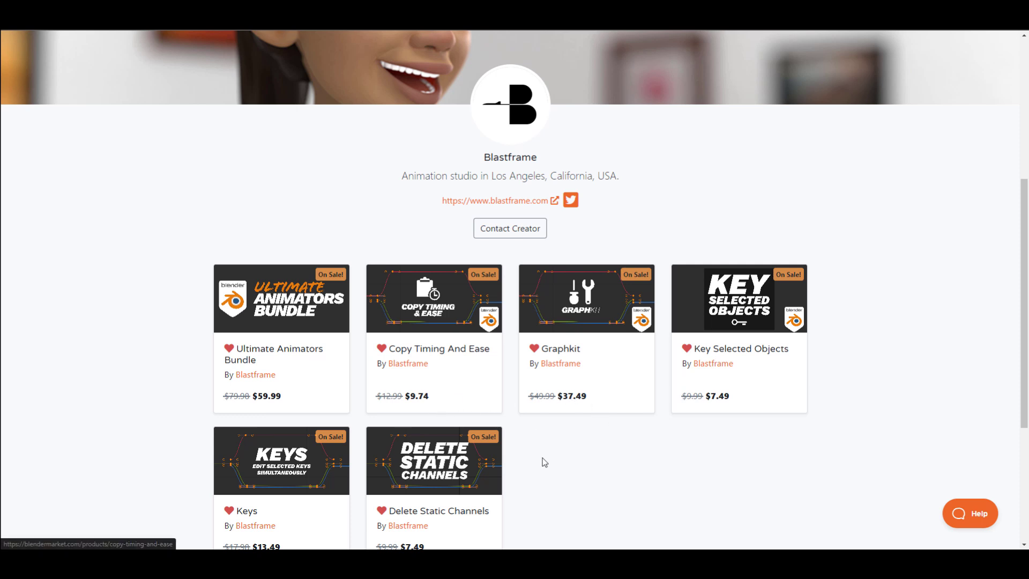
Open the Ultimate Animators Bundle page from Blastframe's listings and scroll through its description.
click(281, 299)
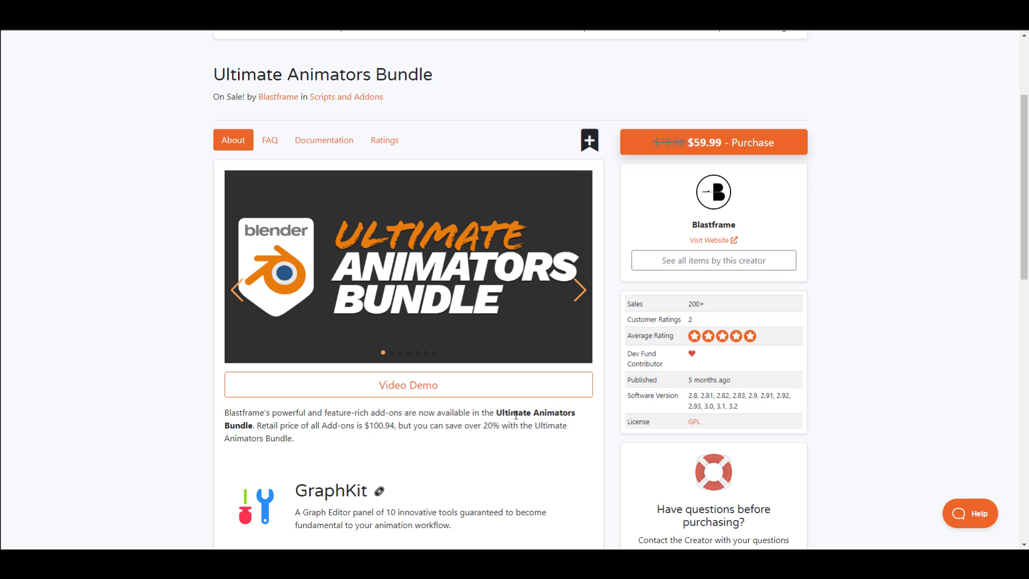
scroll(down, 3)
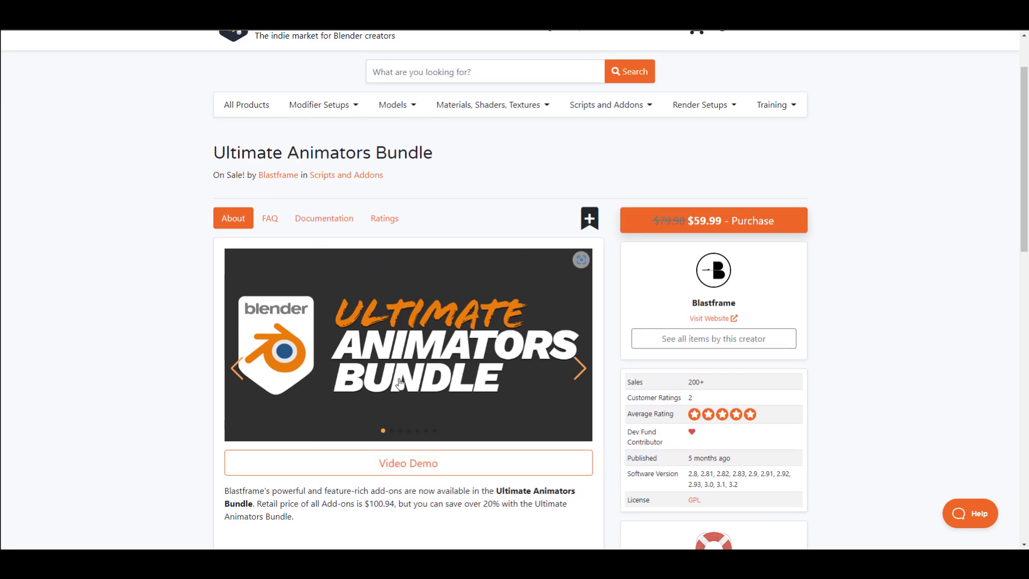
scroll(down, 3)
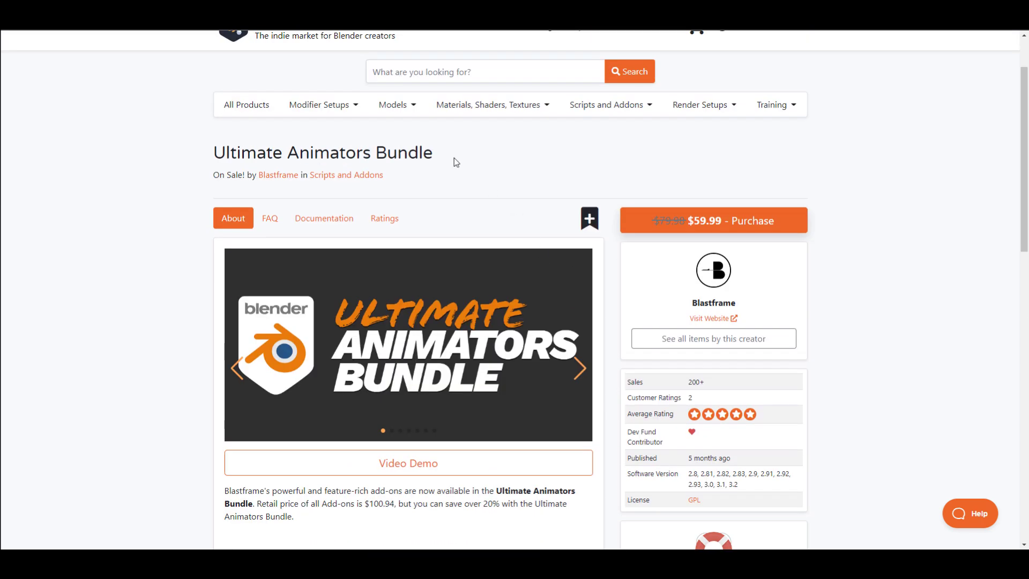
scroll(down, 3)
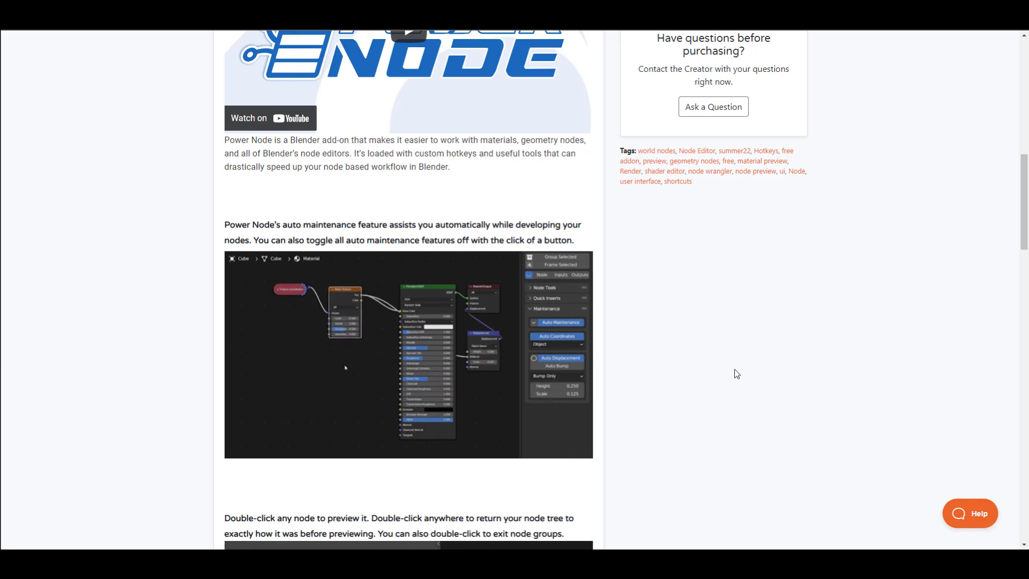
Scroll down Blender Sensei's creator page past Power Node, Snappy Keys, Power Lattice, Power Refs and Power Select to the footer.
scroll(down, 3)
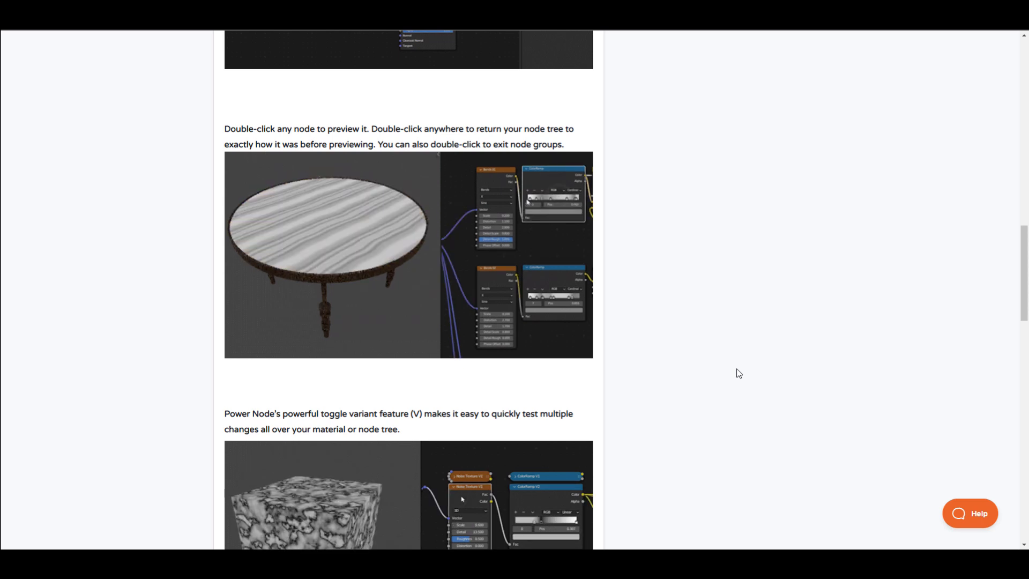
scroll(down, 3)
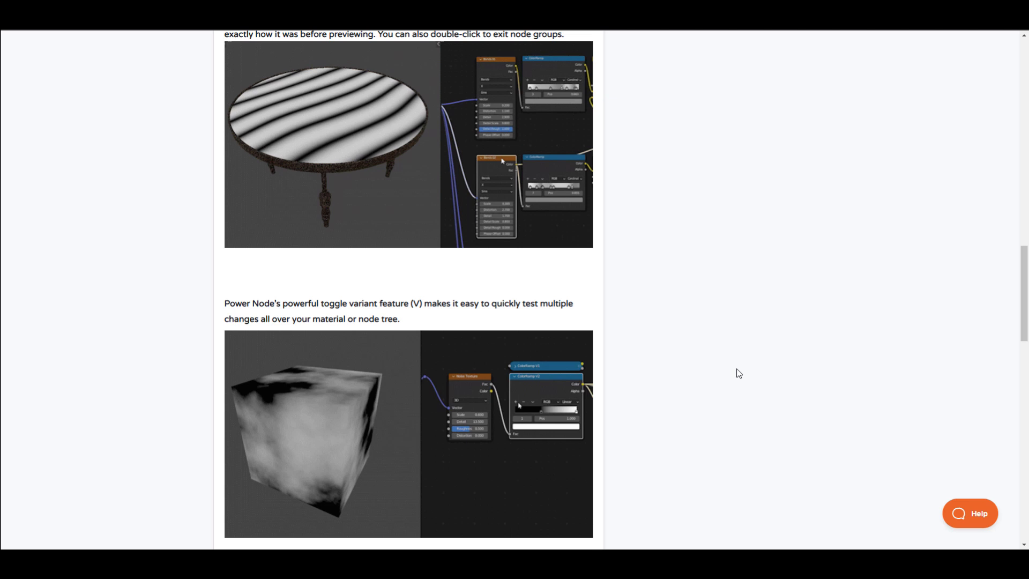
scroll(down, 3)
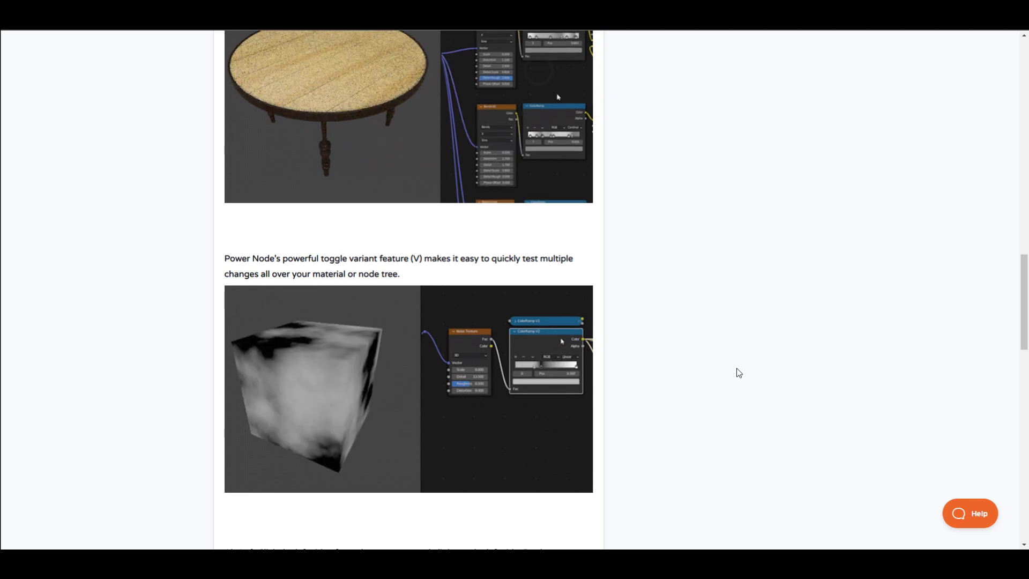
scroll(down, 3)
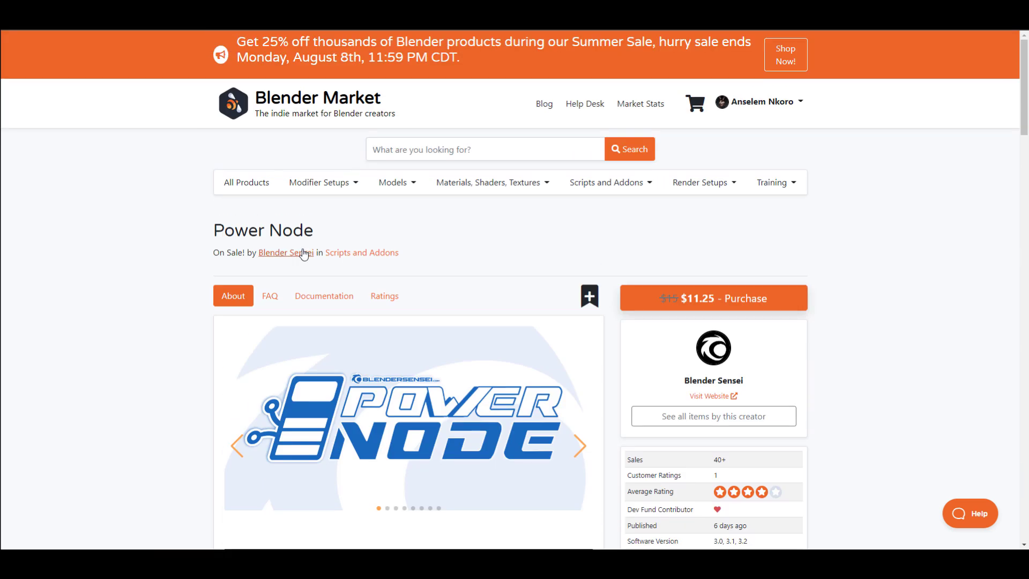
mouse_move(504, 232)
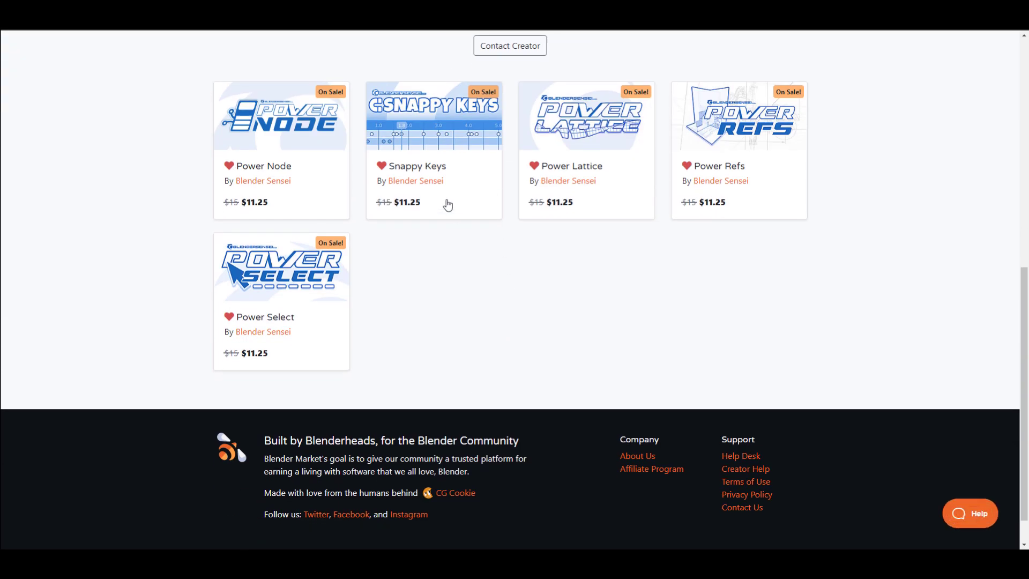
mouse_move(450, 304)
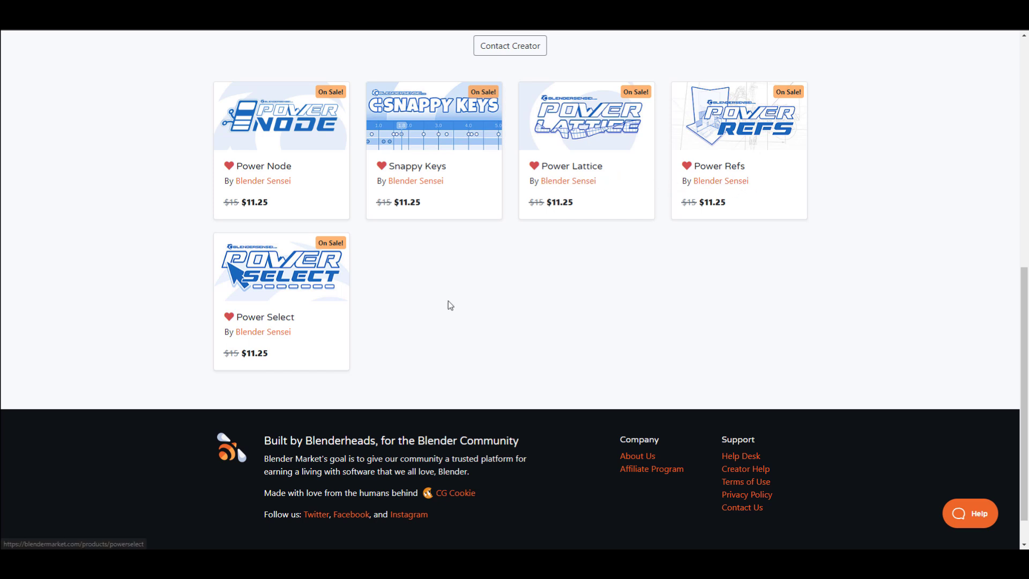
mouse_move(475, 332)
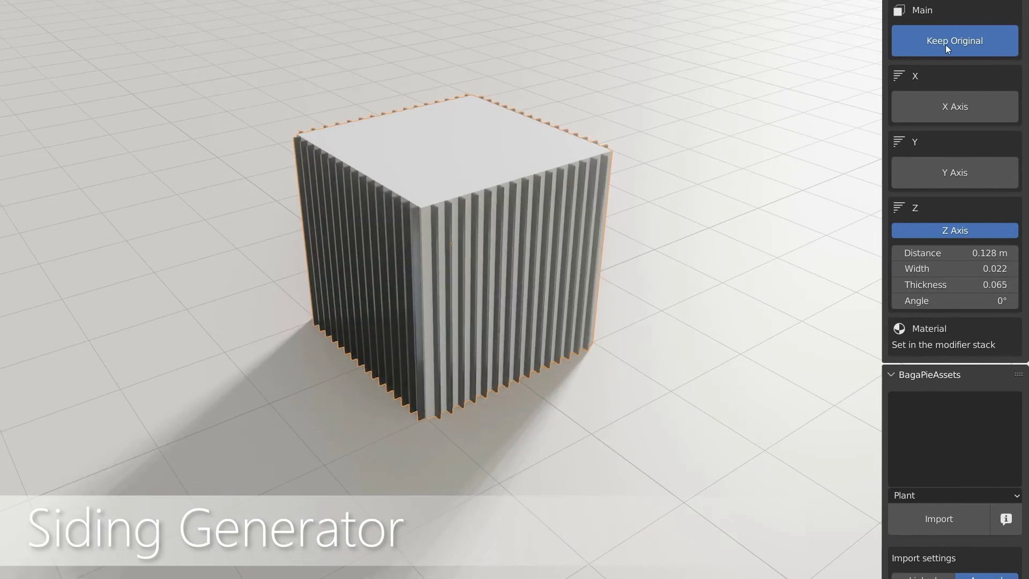
Play the Bagapie demo video and scroll through its modifier feature list and back up.
click(953, 106)
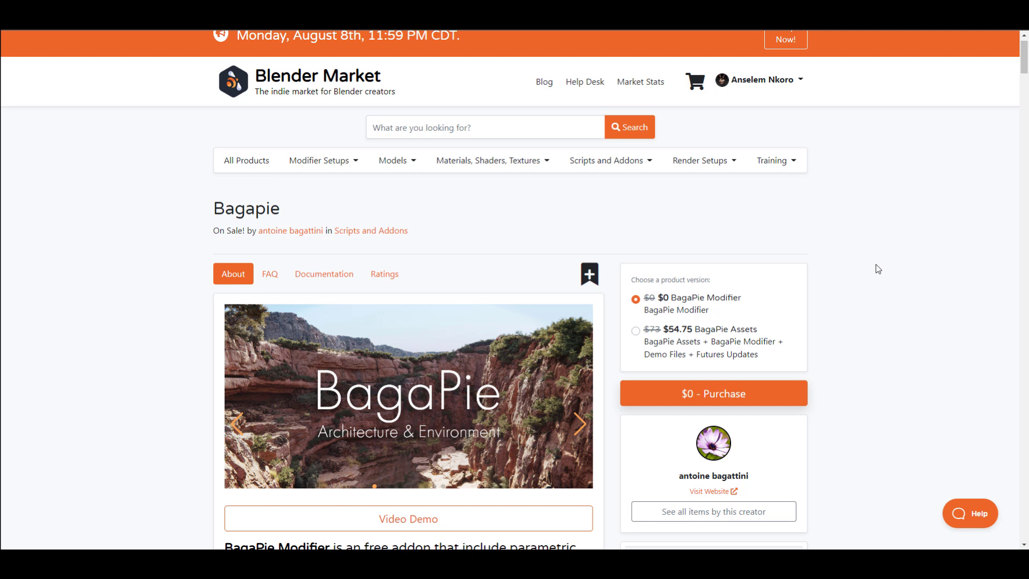
scroll(down, 3)
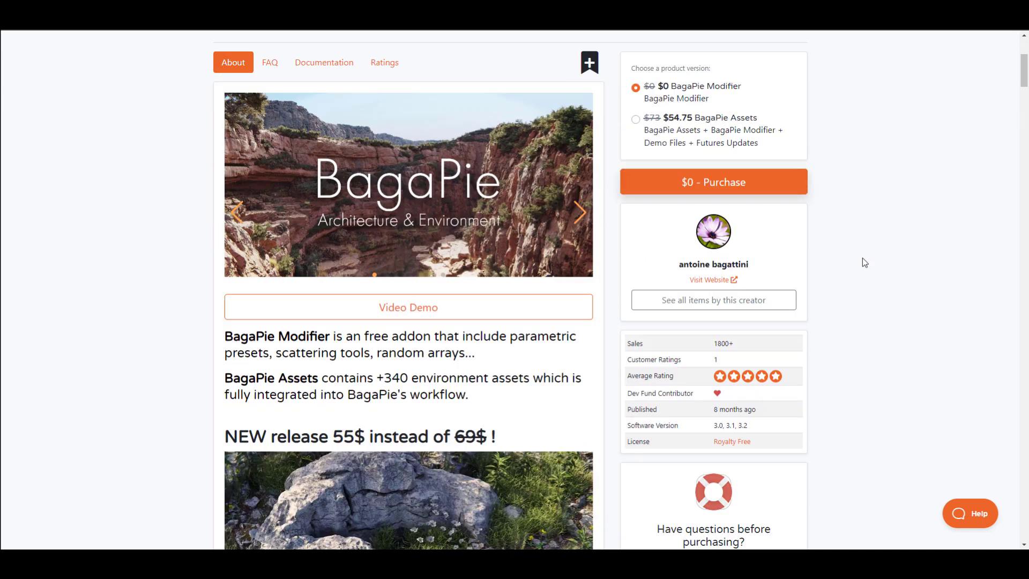
scroll(down, 3)
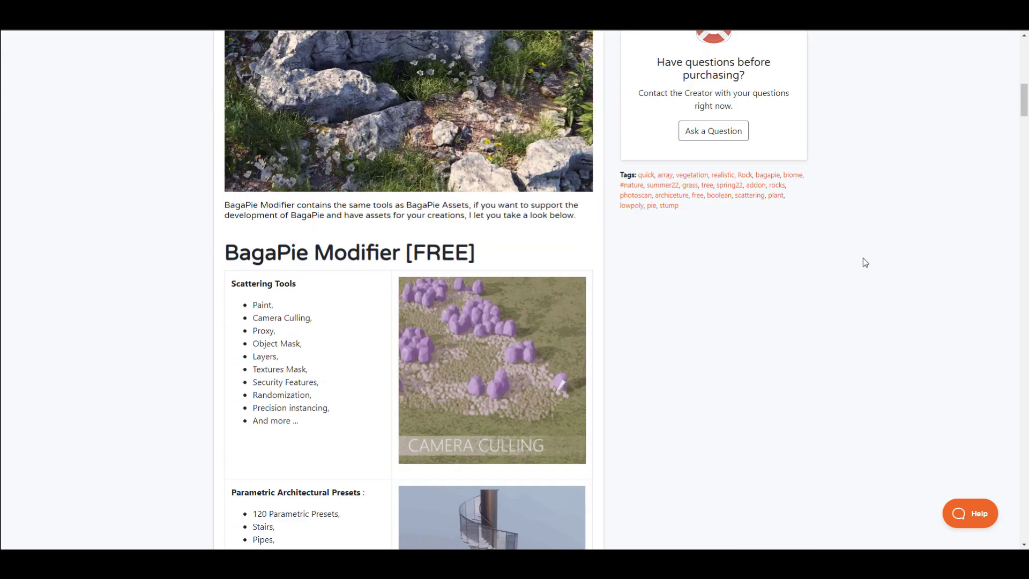
scroll(down, 3)
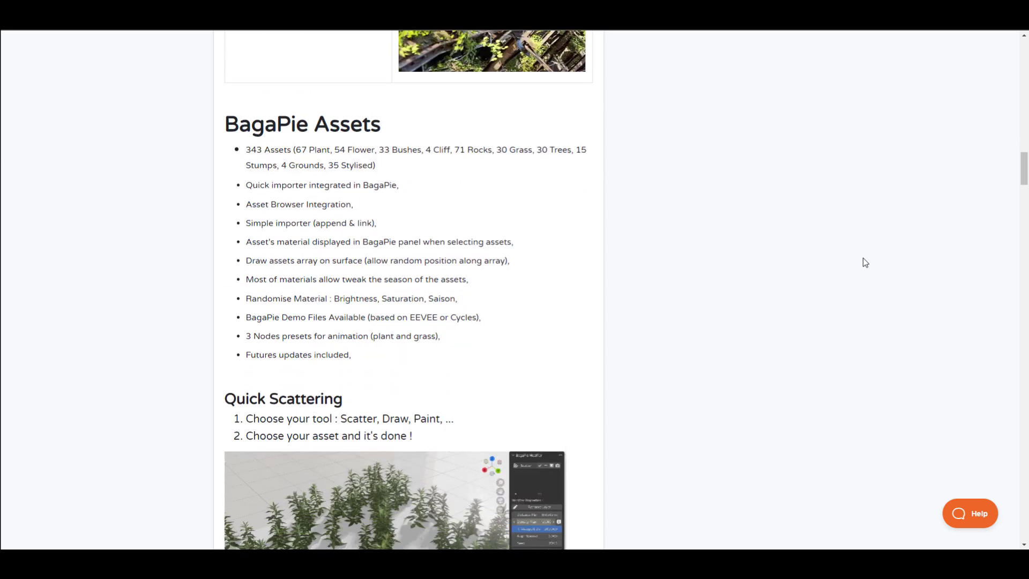
scroll(down, 3)
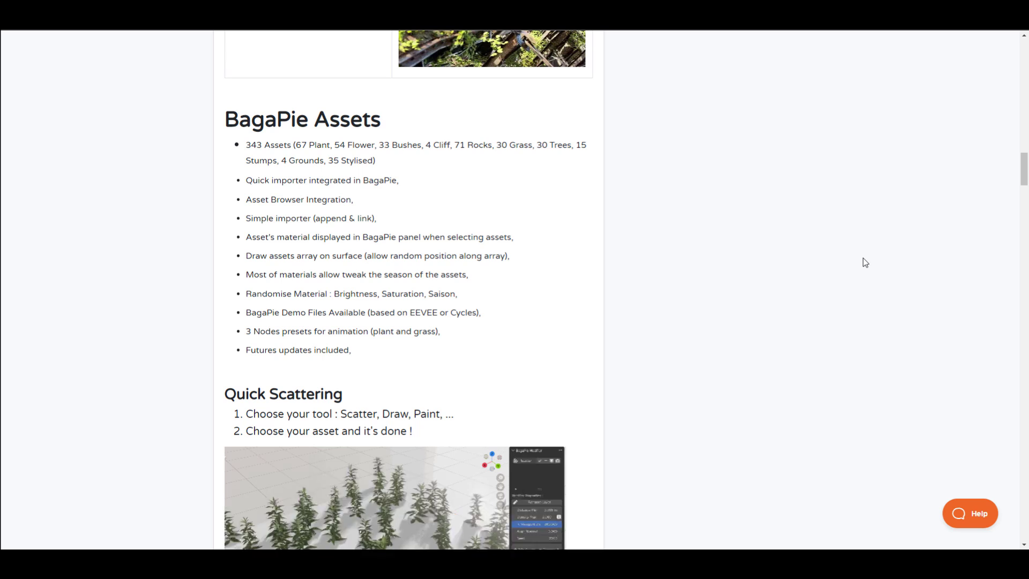
scroll(up, 3)
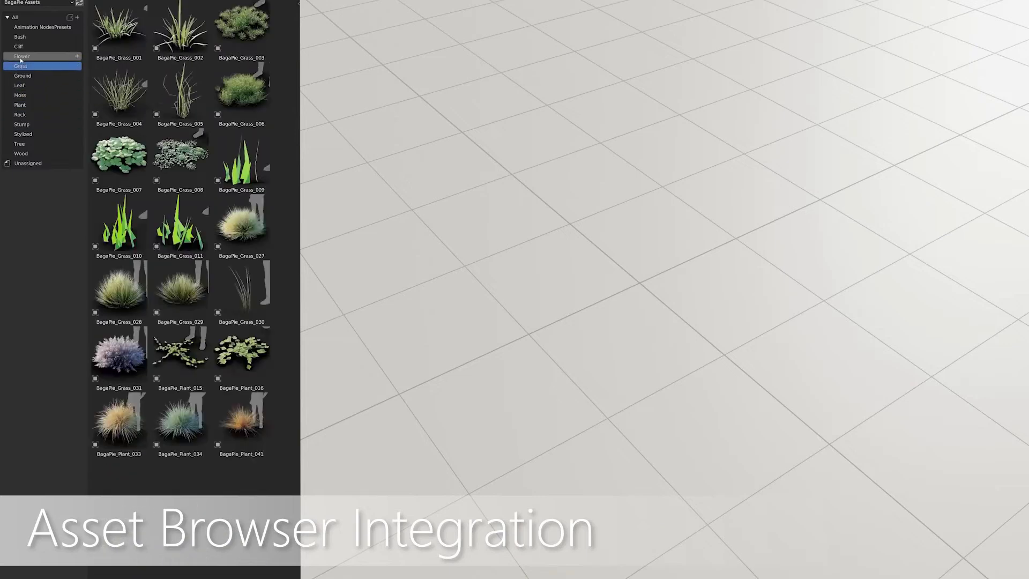
Review the free asset pack feature list and return to the top of the Bagapie page.
click(20, 153)
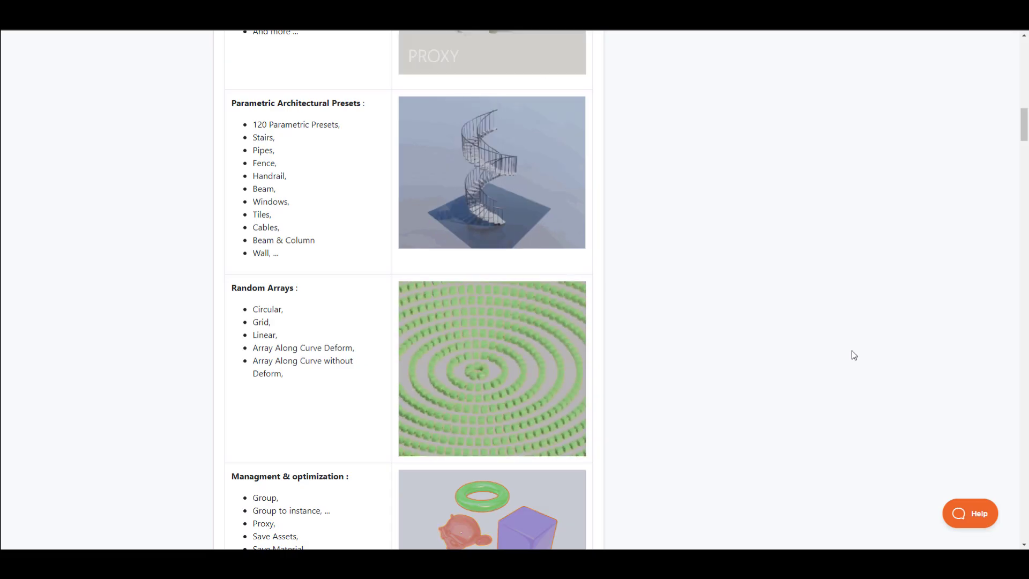
scroll(down, 3)
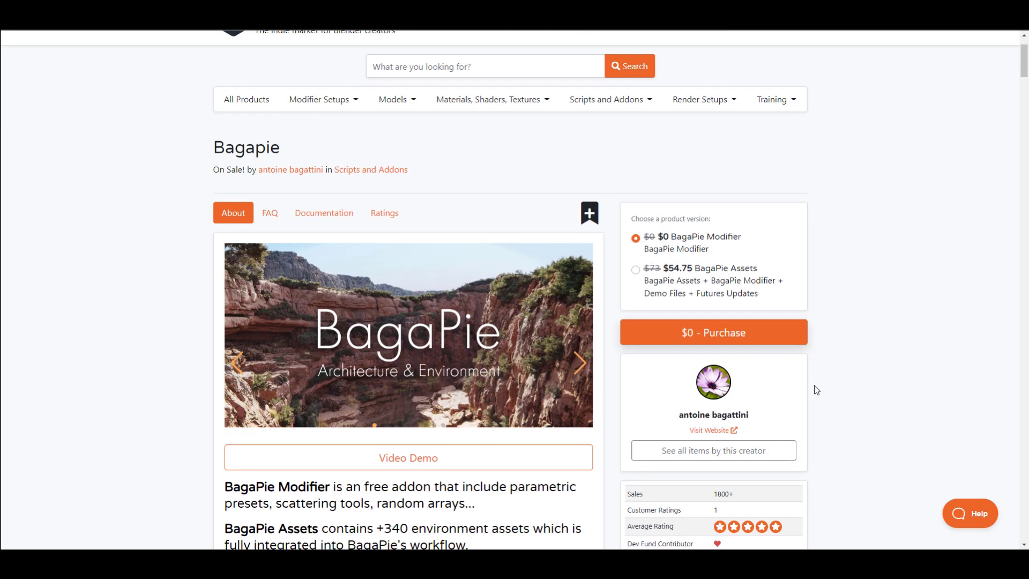
scroll(up, 3)
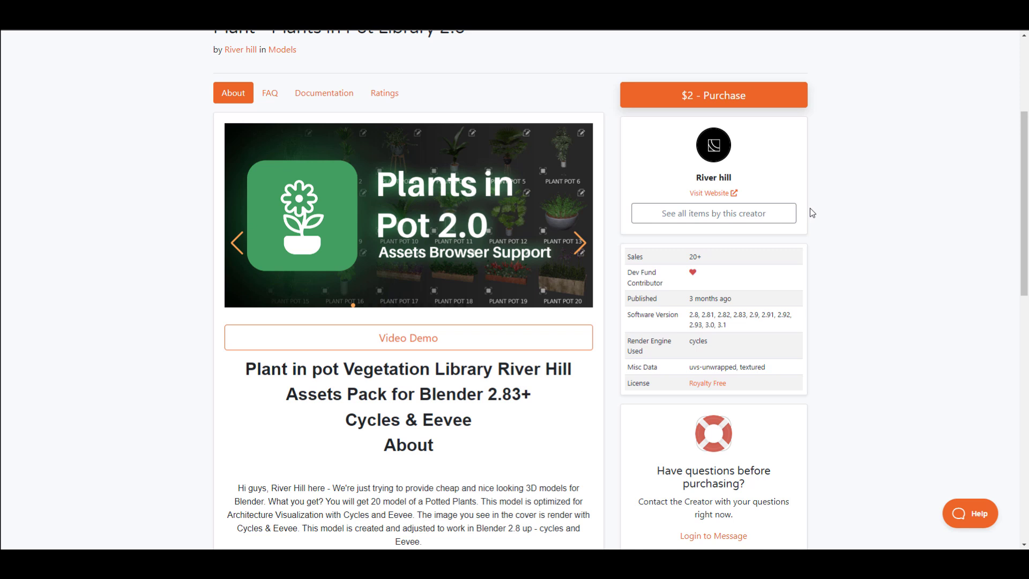
mouse_move(867, 230)
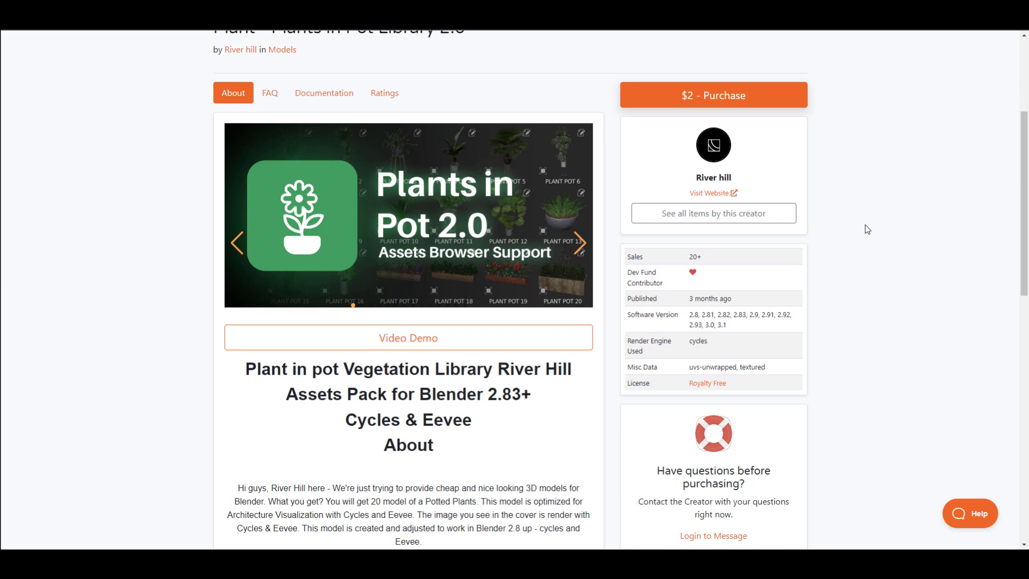
mouse_move(861, 263)
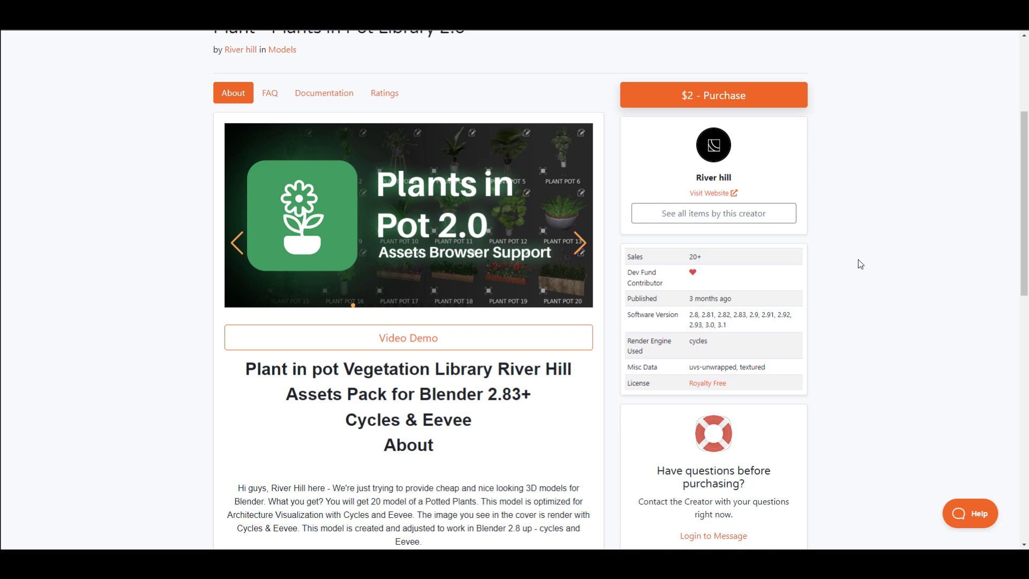
mouse_move(554, 440)
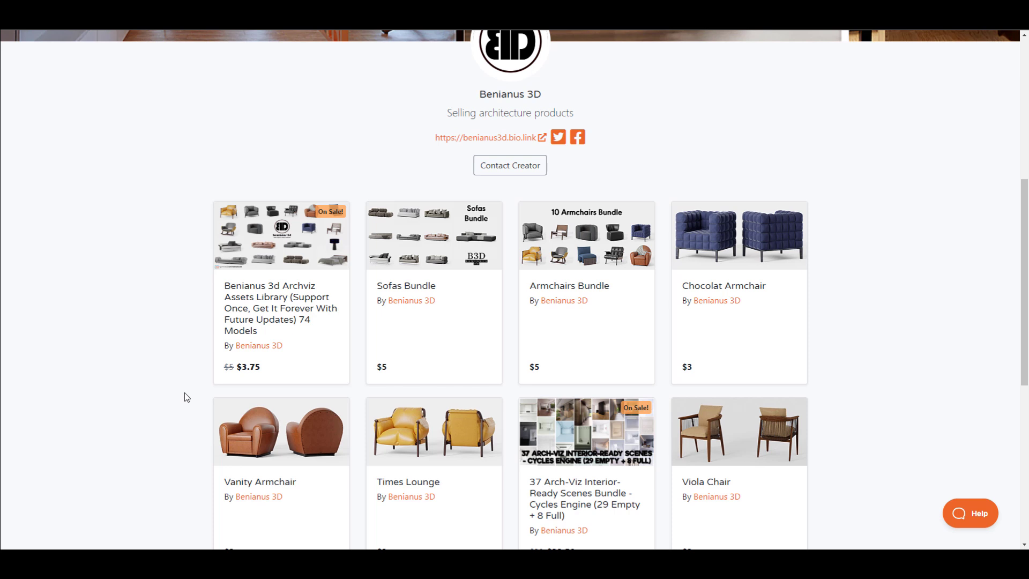
mouse_move(164, 307)
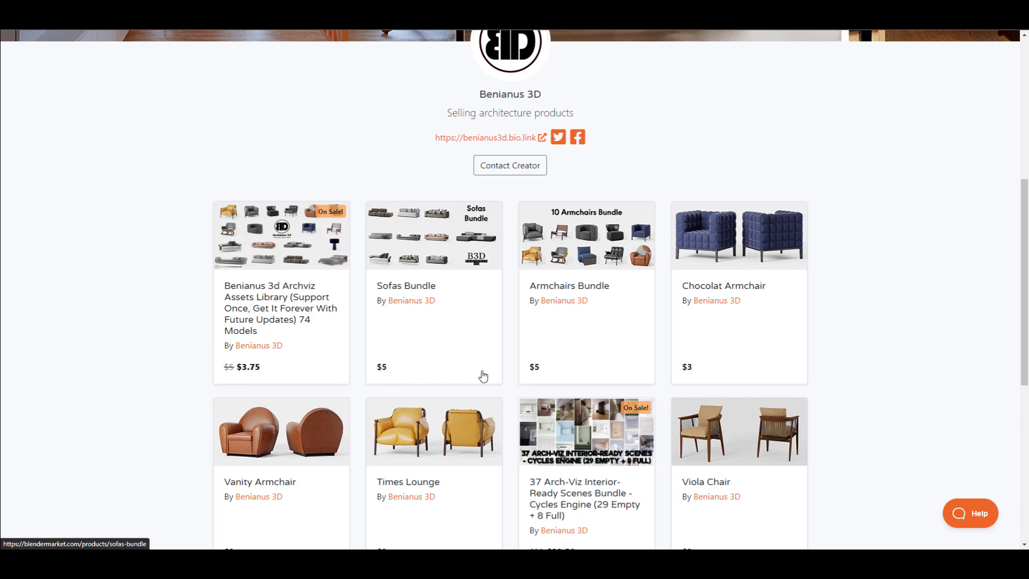
Open the Archviz Assets Library card from Benianus 3D's furniture listings.
click(281, 235)
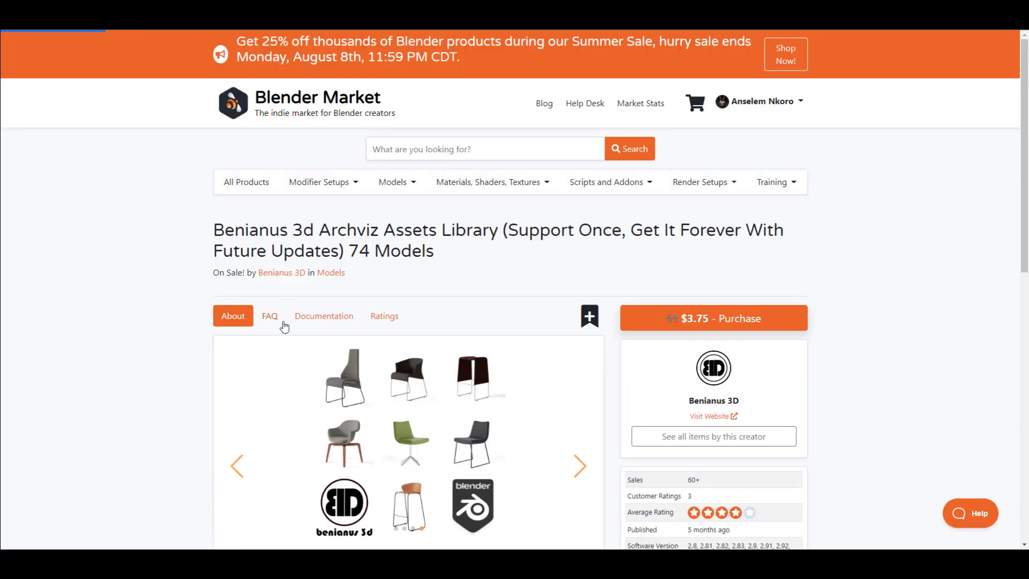
Page through the Archviz library previews, then open the 37 Arch-Viz Interior-Ready Scenes Bundle and its next preview.
click(578, 466)
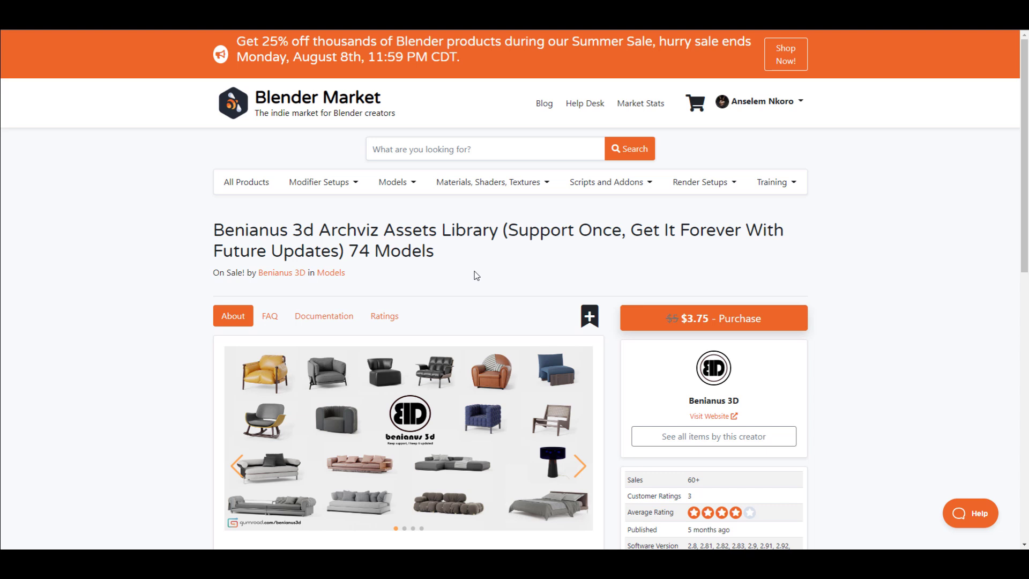
scroll(down, 3)
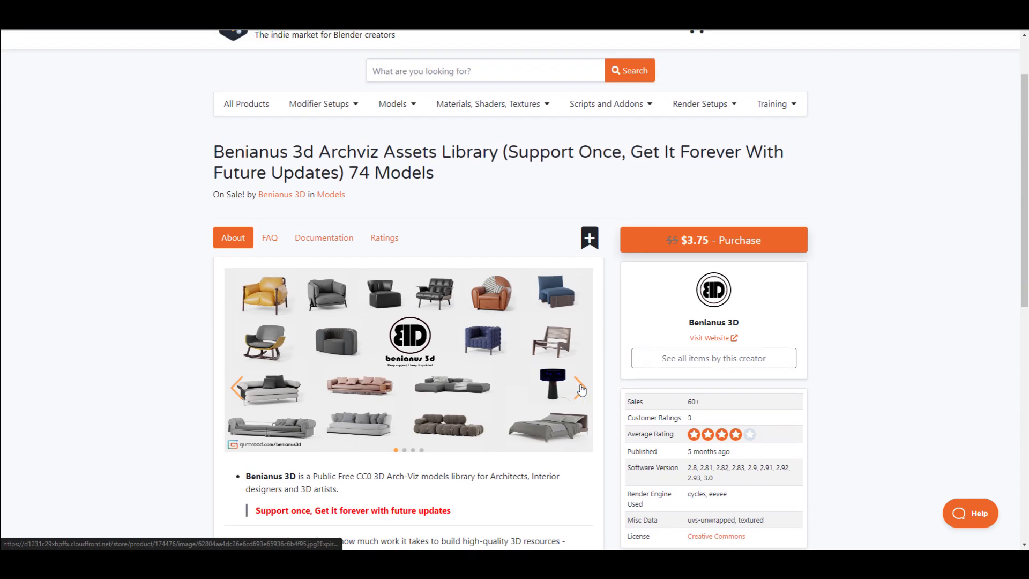
click(580, 387)
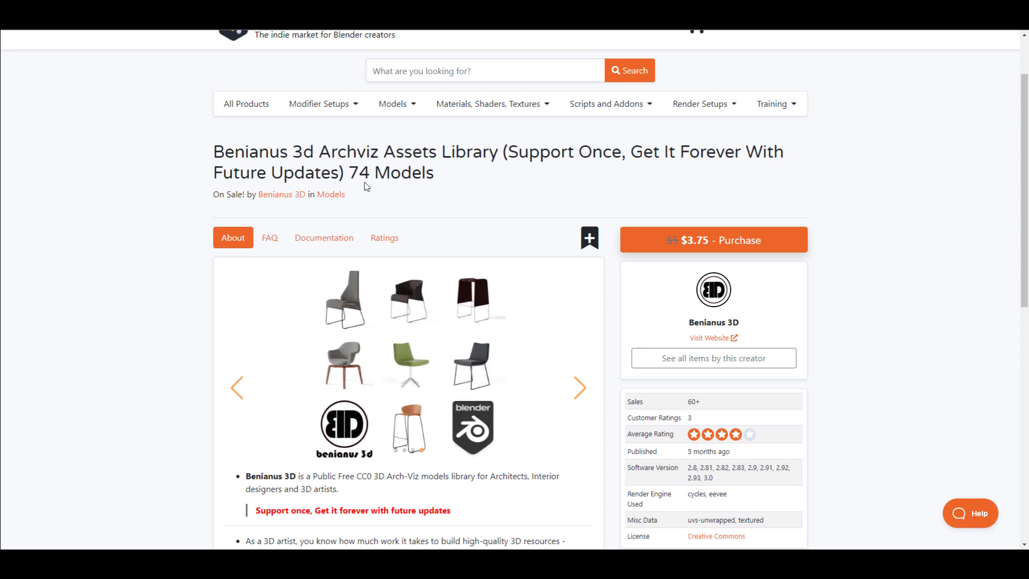
mouse_move(824, 212)
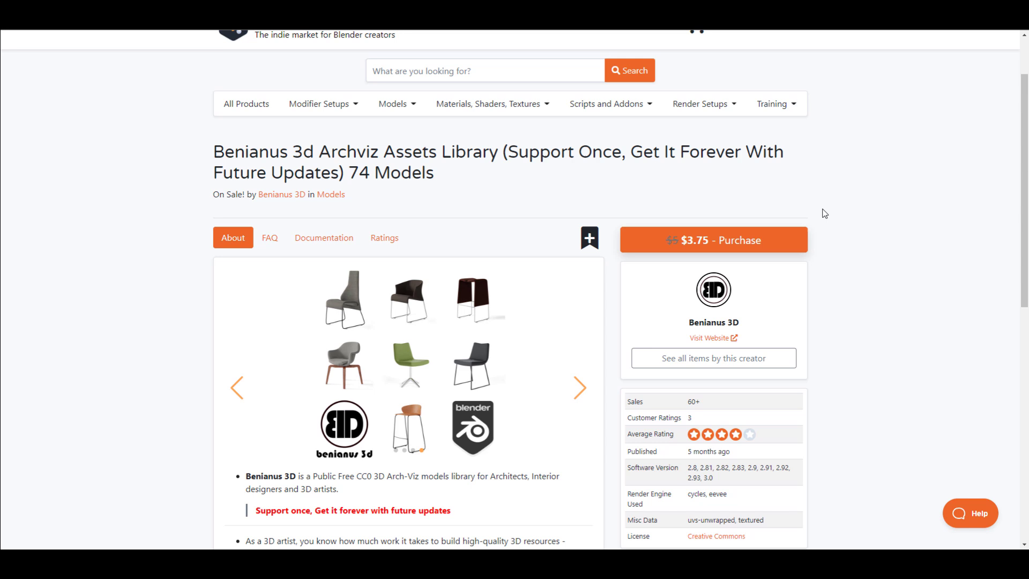
click(580, 388)
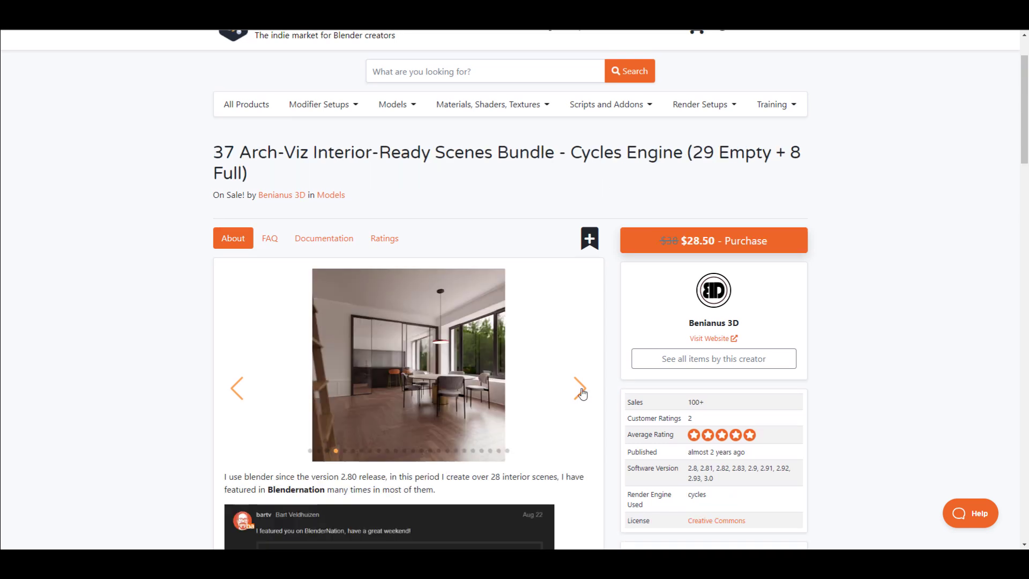
click(579, 387)
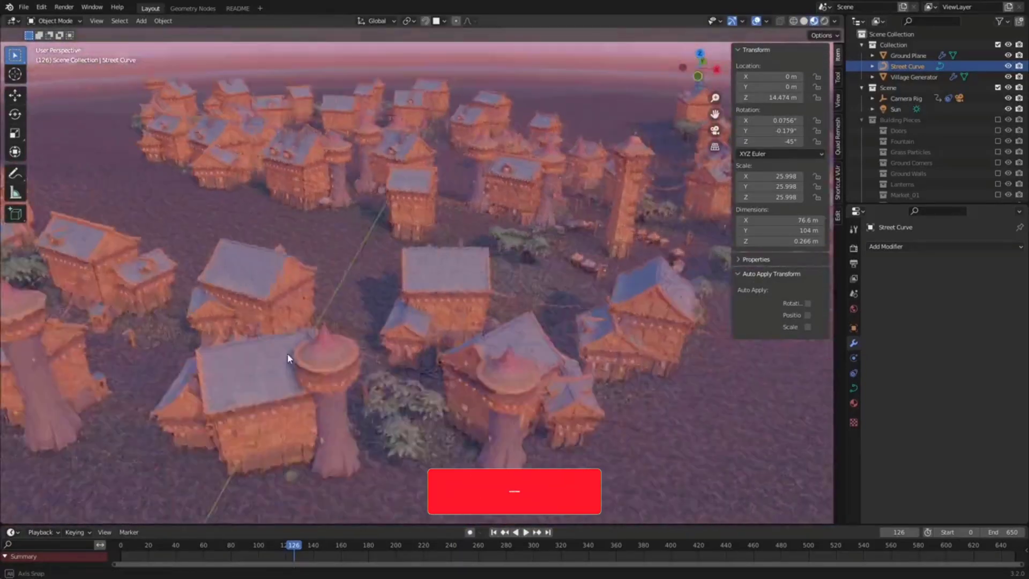
From the Villagen village demo, go to the Villagen Gumroad product page.
click(525, 531)
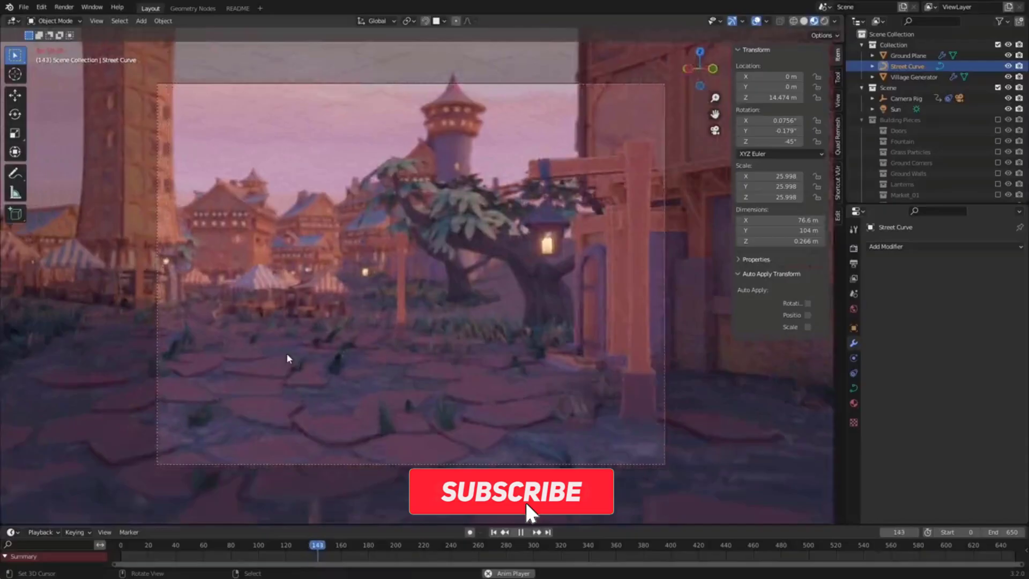
click(510, 490)
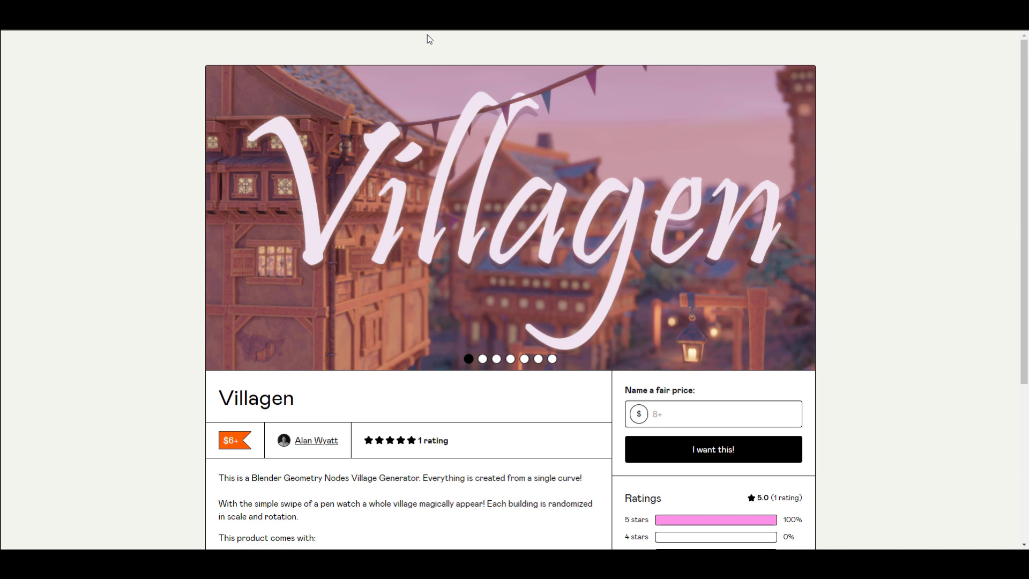
mouse_move(163, 219)
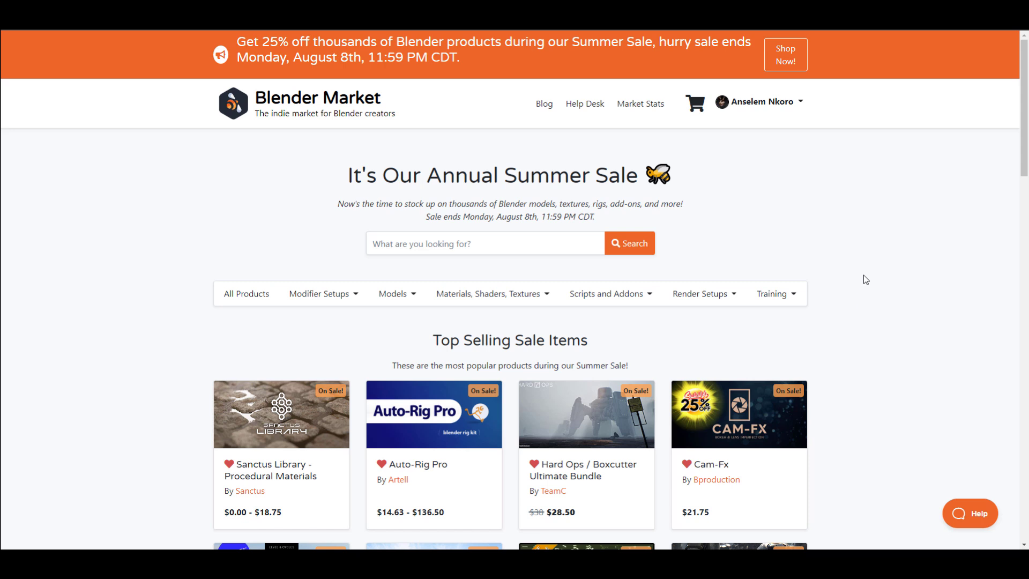
Scroll the Summer Sale homepage down to the Top Selling Sale Items and back up.
scroll(down, 3)
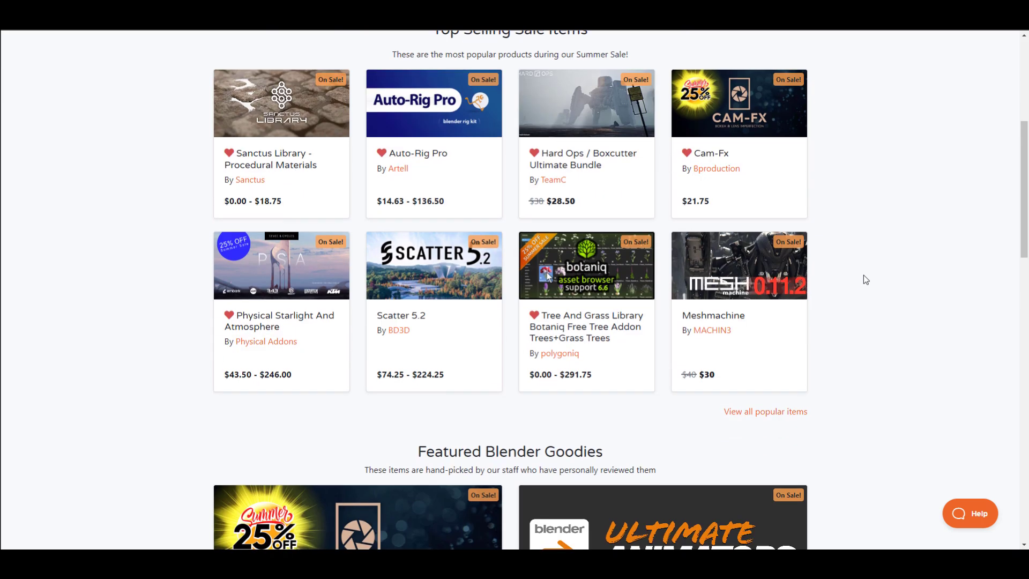
scroll(up, 3)
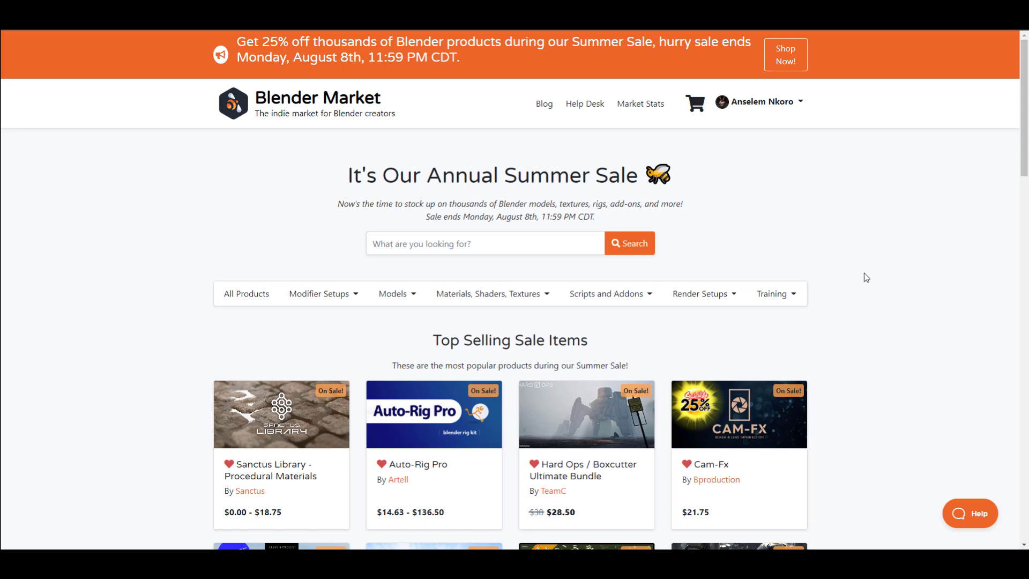